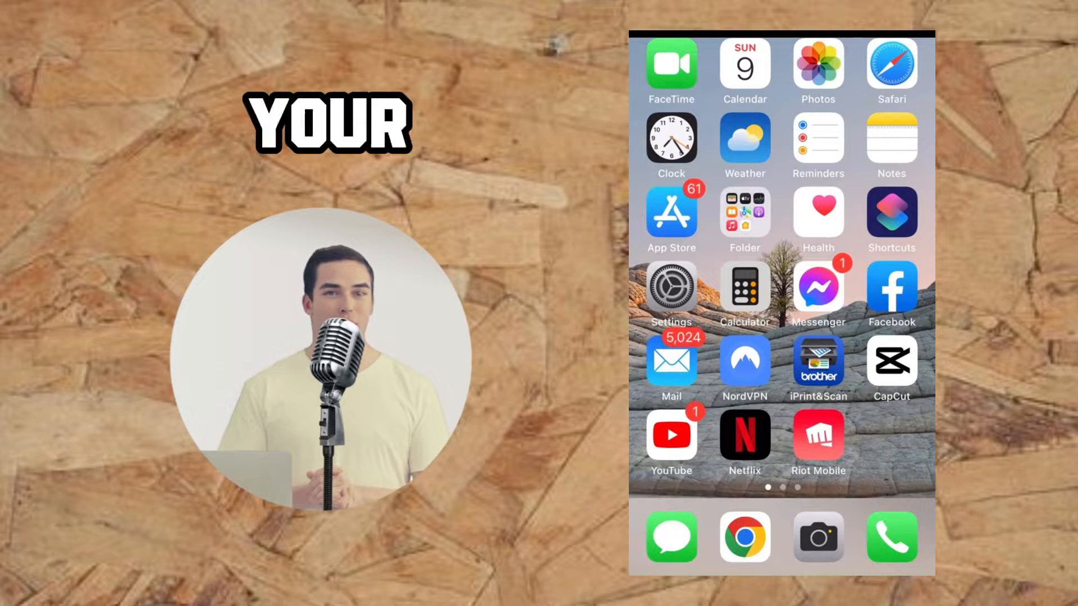
- Launch Settings from the home screen and scroll down to the Passwords entry
left_click(671, 287)
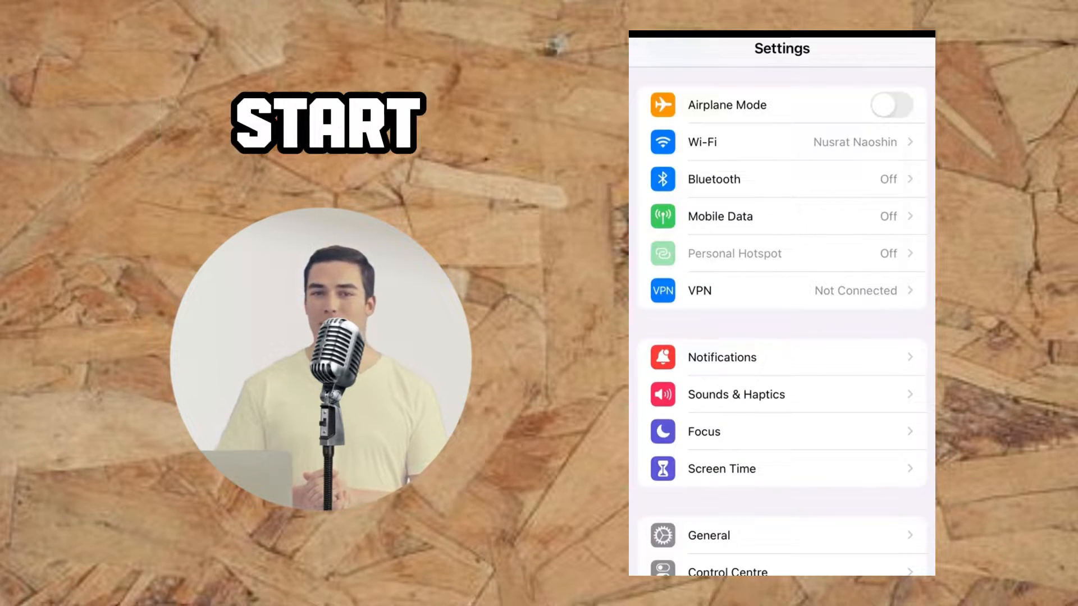
scroll("down", 3)
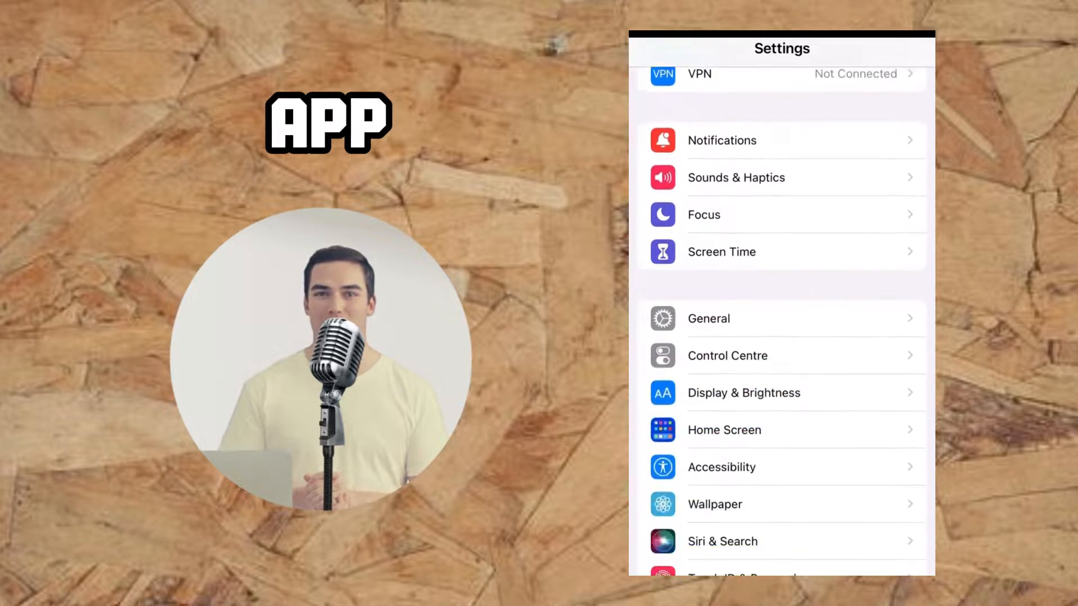
scroll("down", 3)
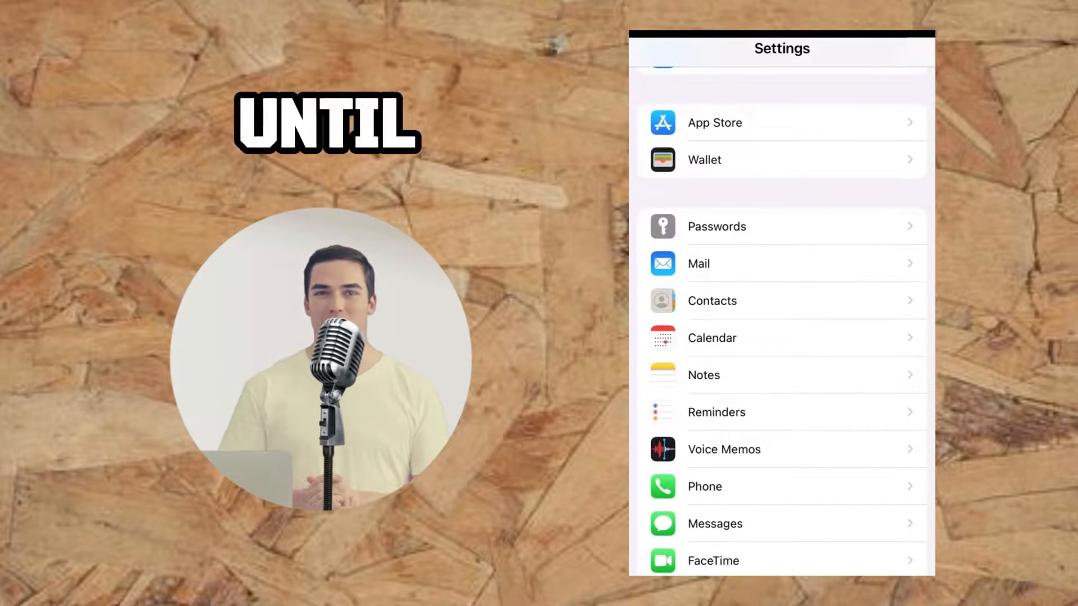
- Open the saved google.com login from the Passwords list
left_click(716, 226)
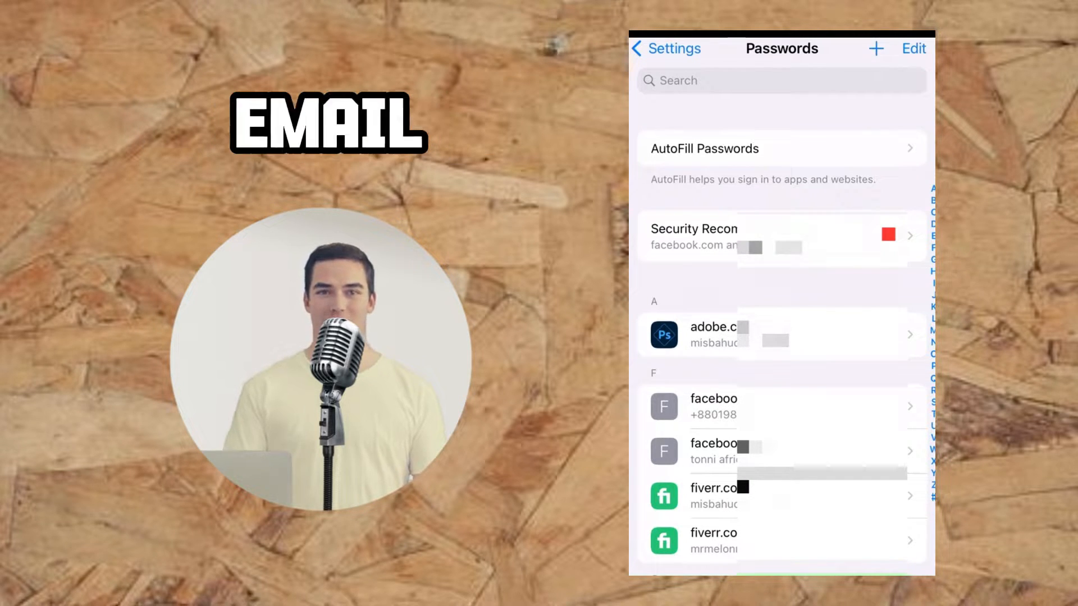
scroll("down", 3)
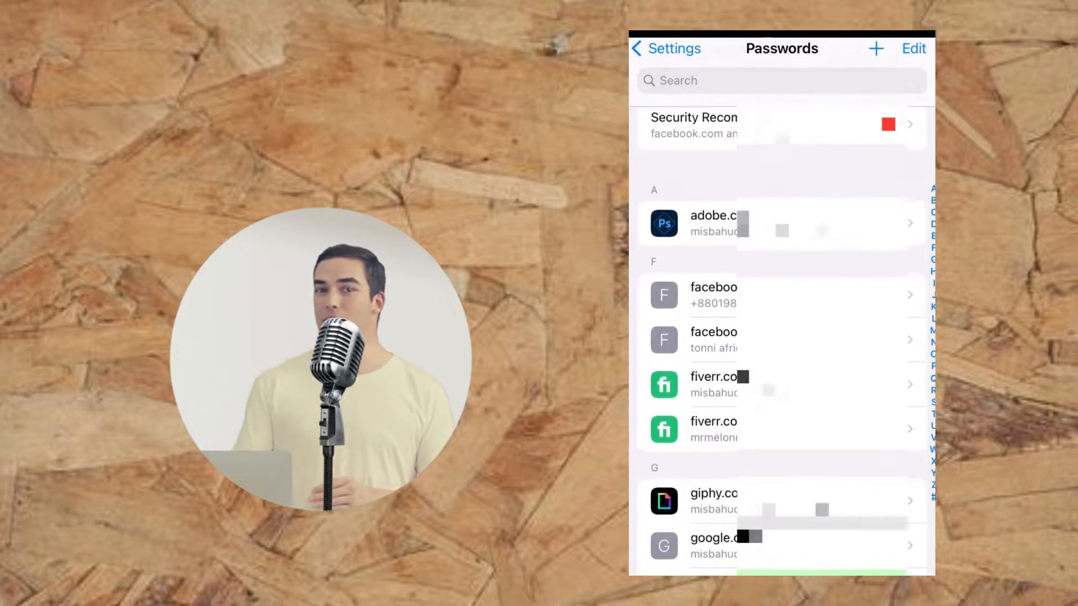
scroll("down", 3)
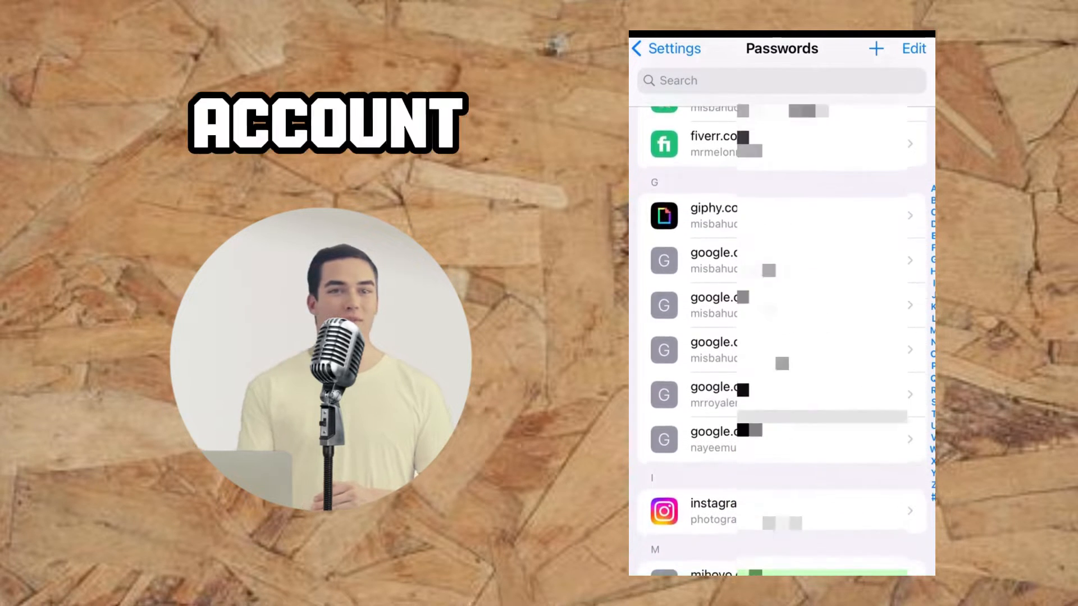
left_click(711, 439)
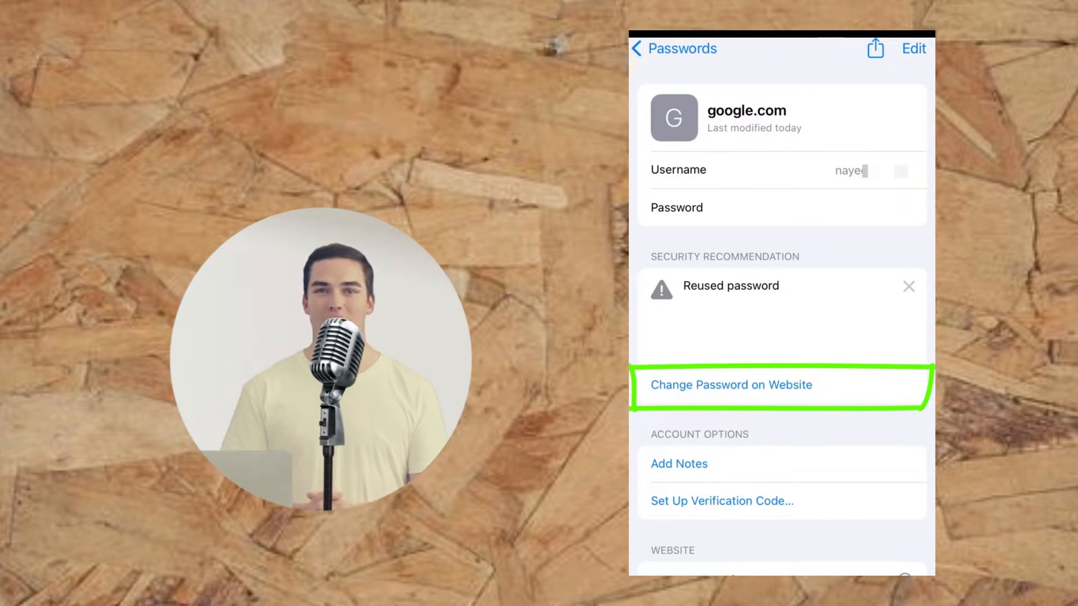
- Start the website password change and verify with the current Google password
left_click(731, 385)
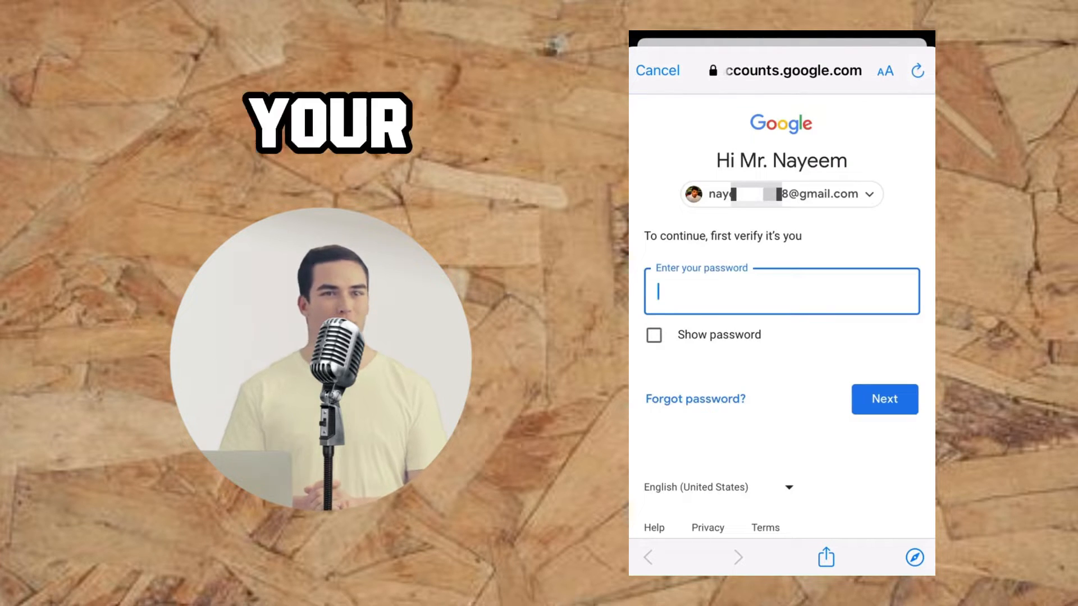
left_click(884, 400)
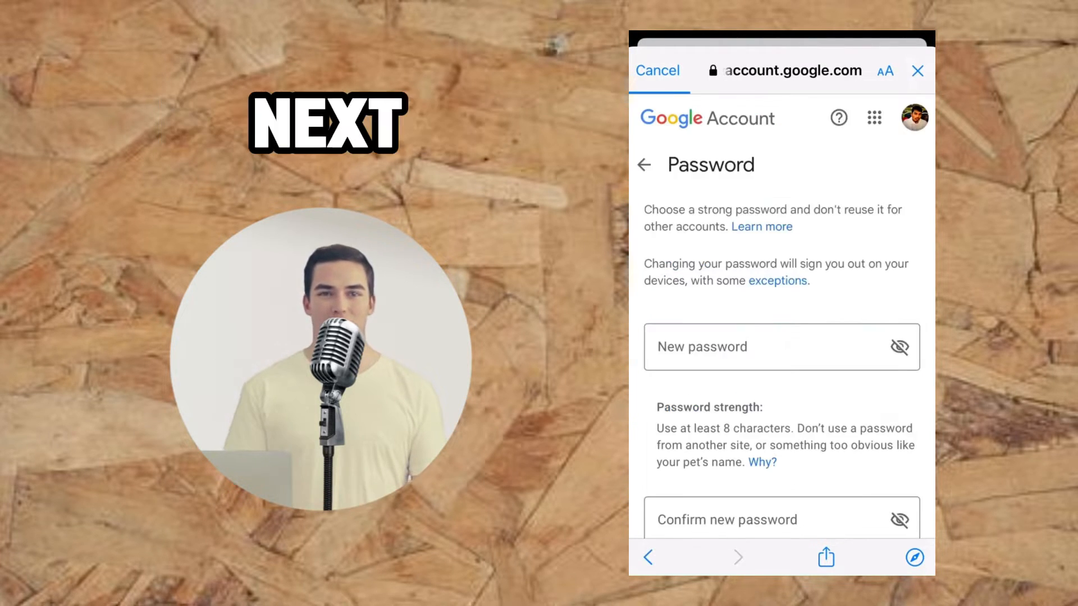
scroll("down", 3)
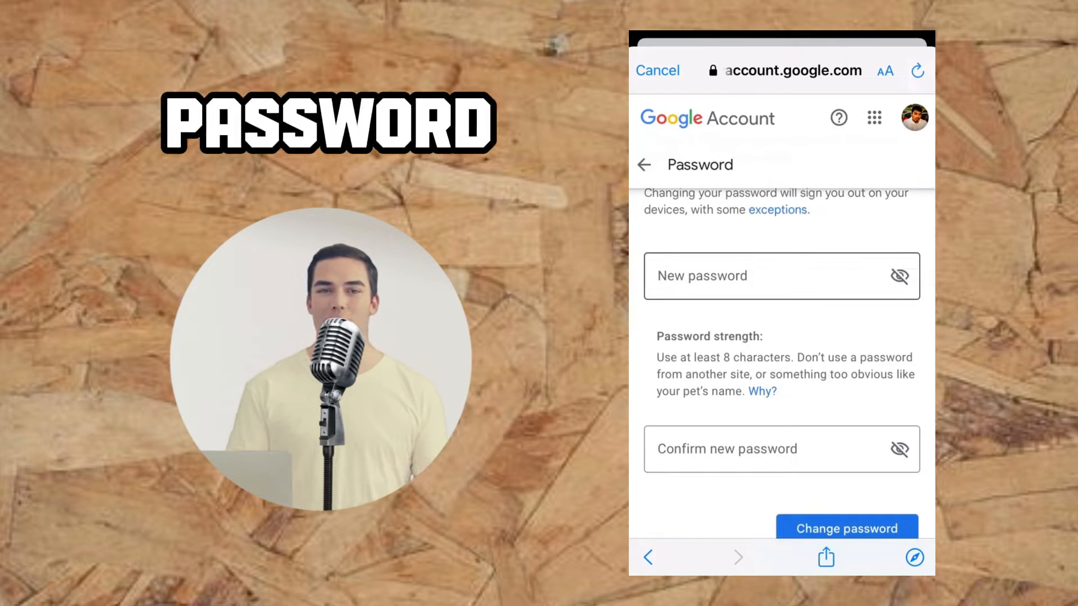
- Enter and submit the new Google password, declining the offer to save it
left_click(778, 276)
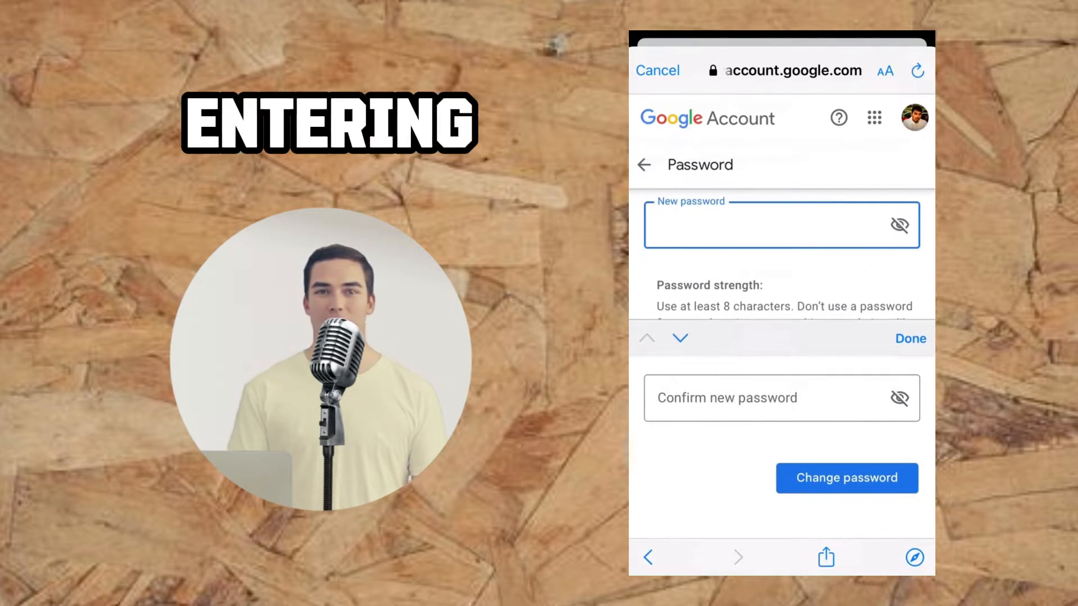
type("••")
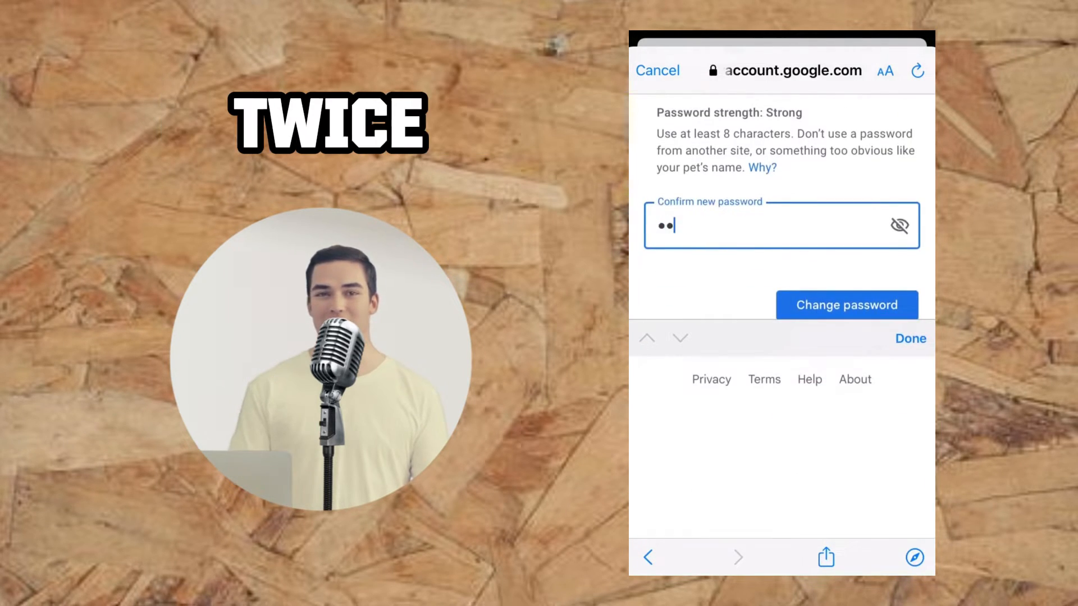
left_click(846, 305)
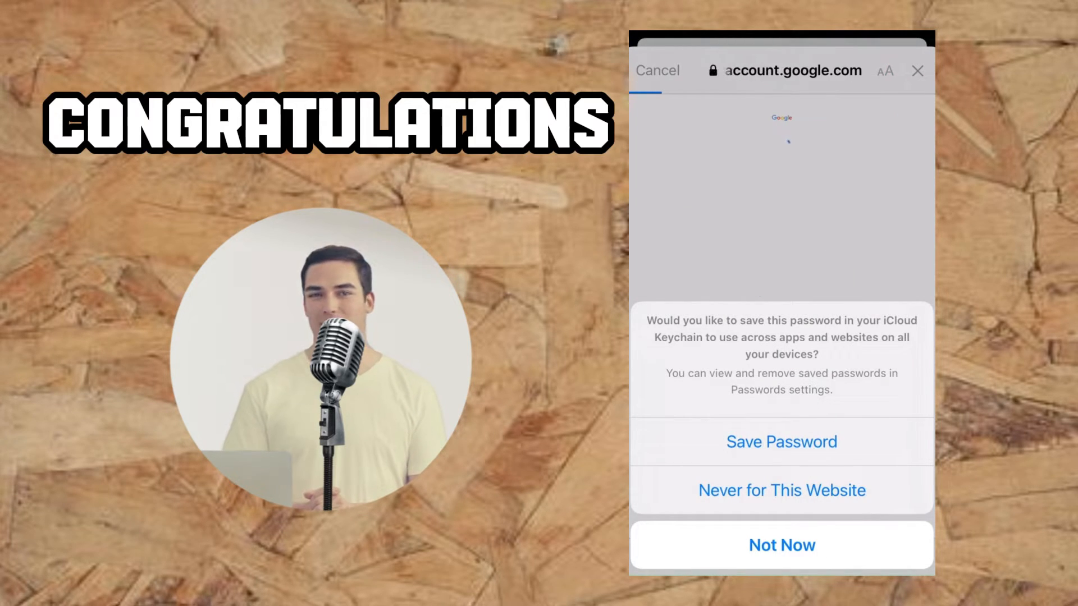
left_click(781, 545)
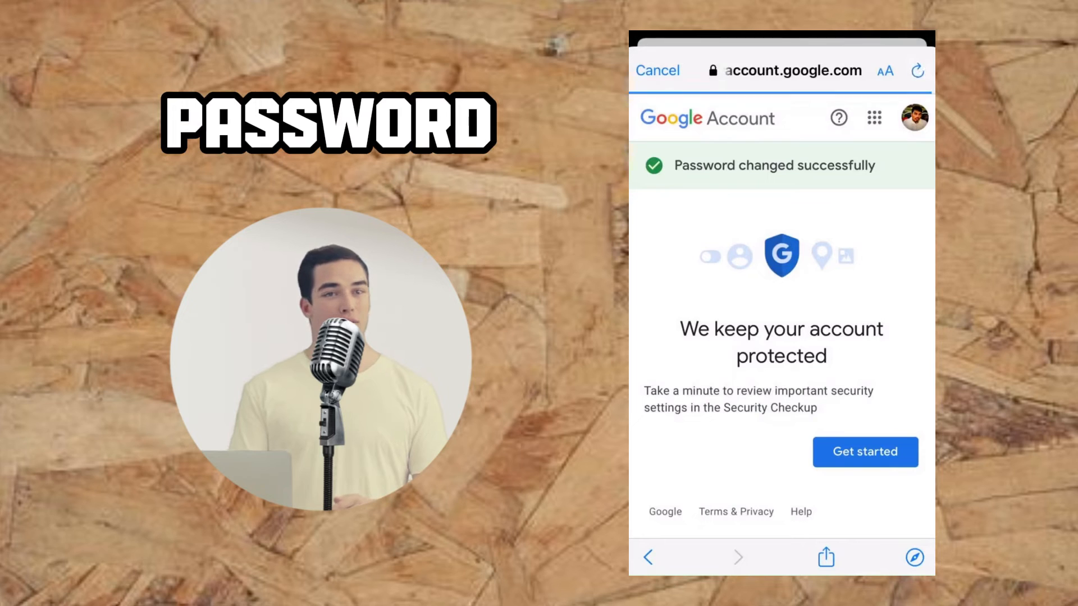